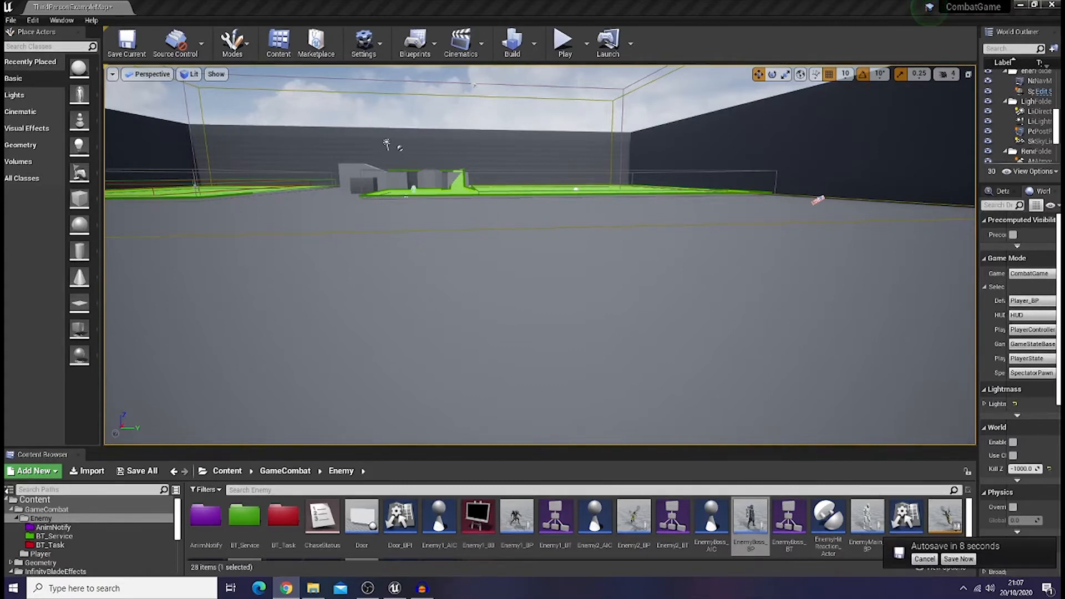
Start Play In Editor to show the HUD and the three level 3 Khaimera enemies.
click(563, 39)
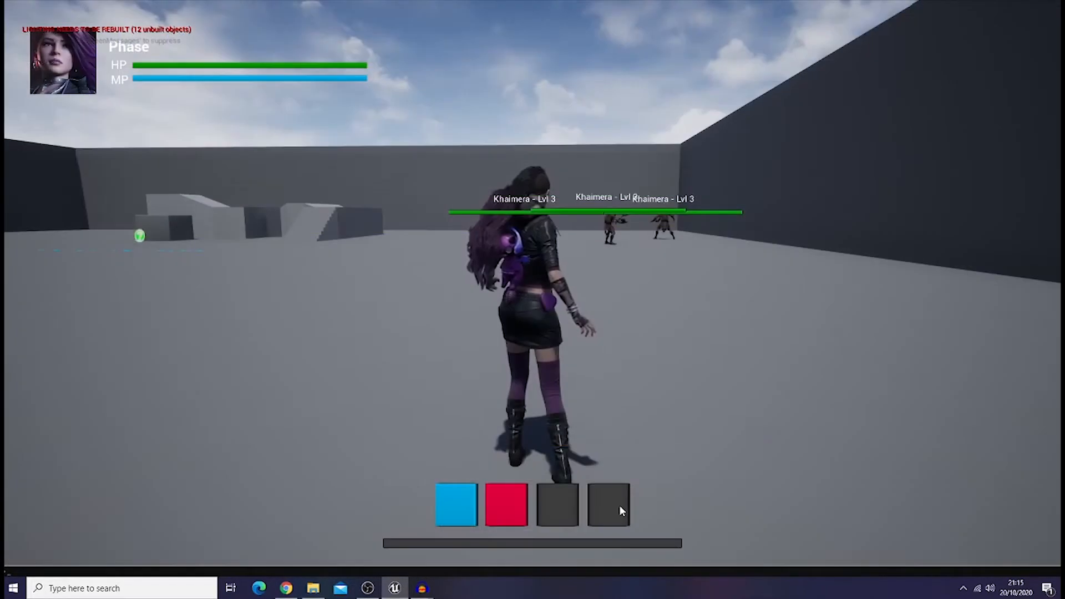